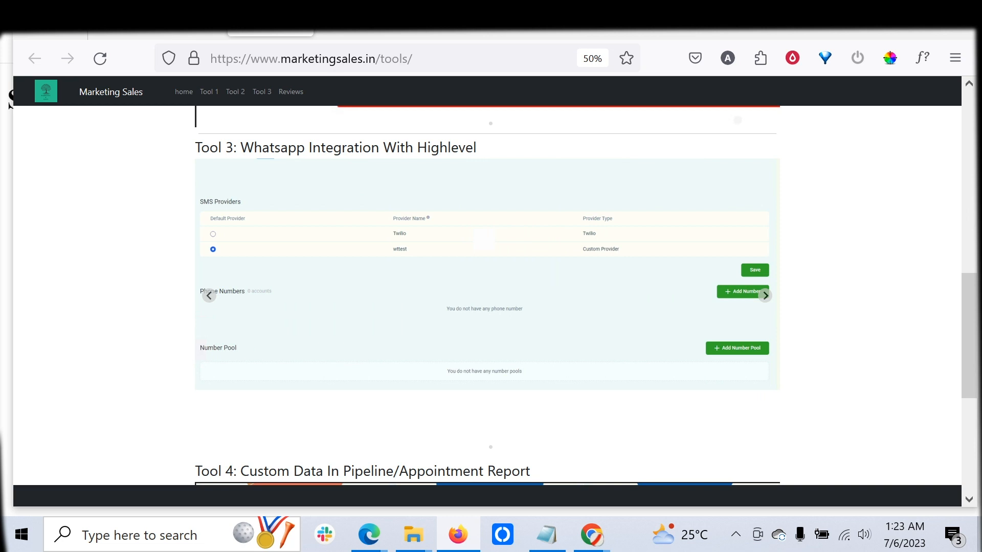
Approve installing the ghlmulti SMS channel for Kartapp and proceed
left_click(764, 295)
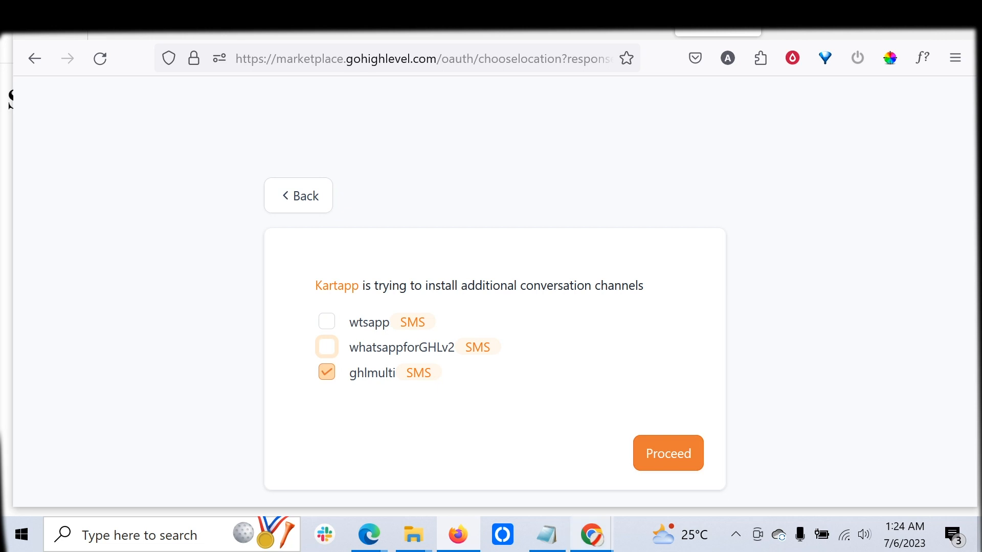
mouse_move(591, 535)
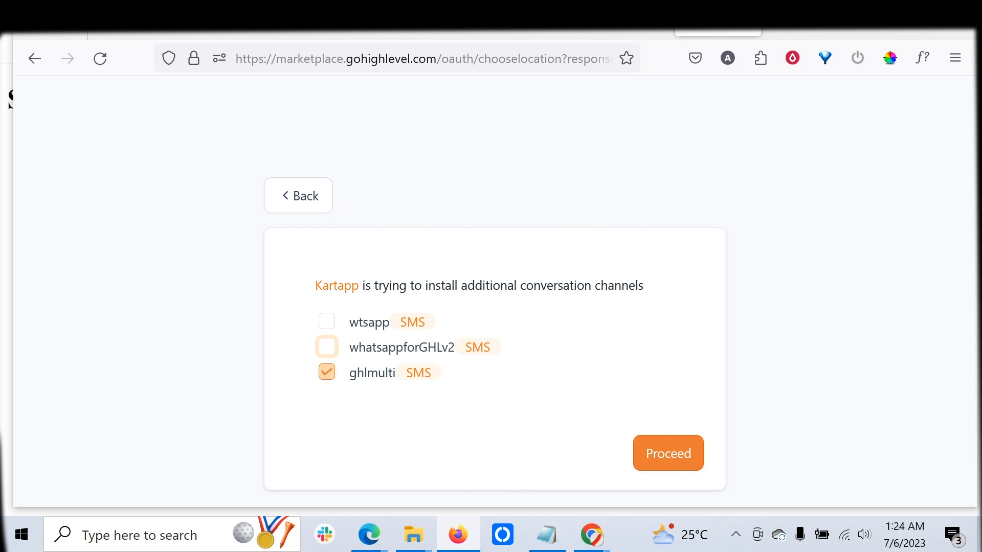
left_click(667, 453)
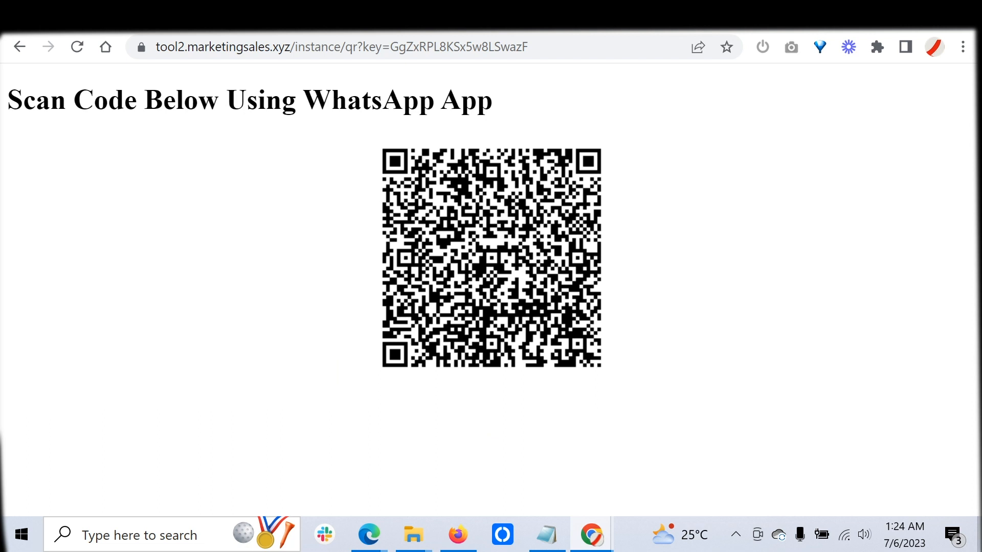
mouse_move(590, 535)
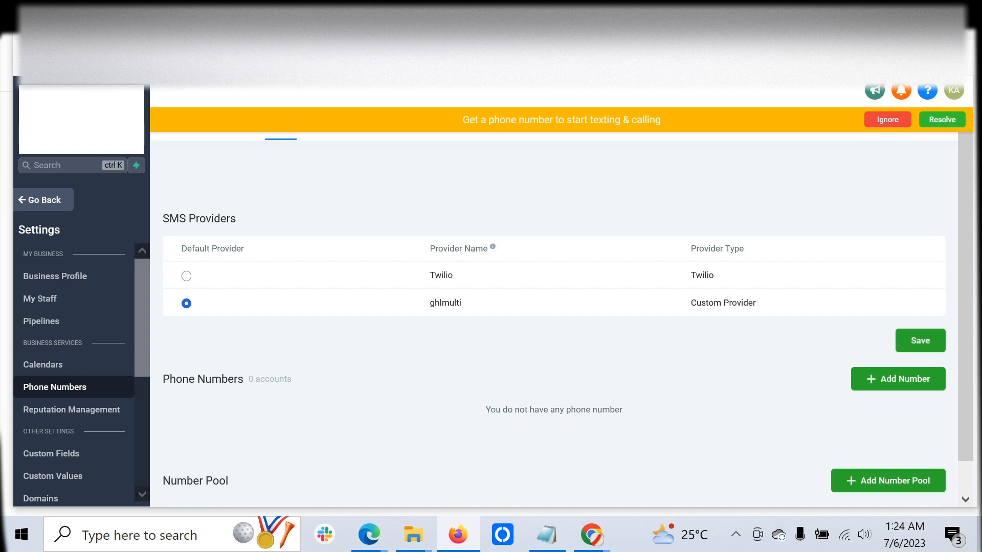
Select ghlmulti under Default Provider in the Phone Numbers settings
double_click(724, 302)
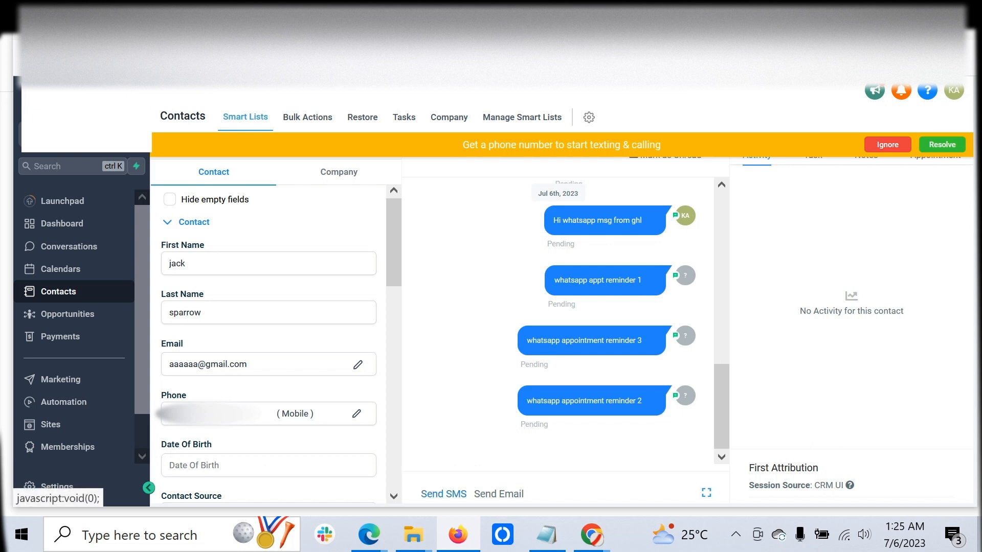
Compose and send the SMS 'Sms replaced by whatsapp thanks' to the contact
left_click(443, 494)
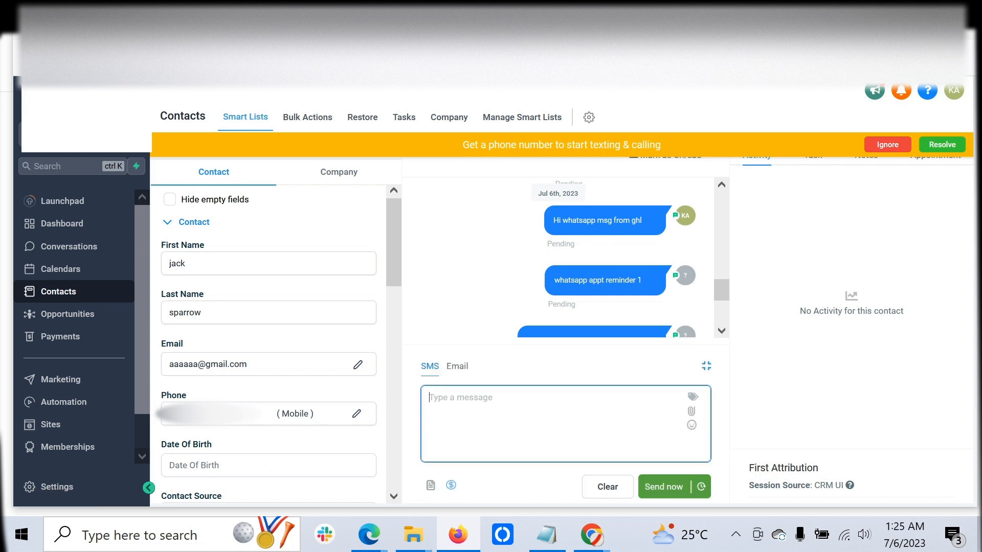
type("Sm")
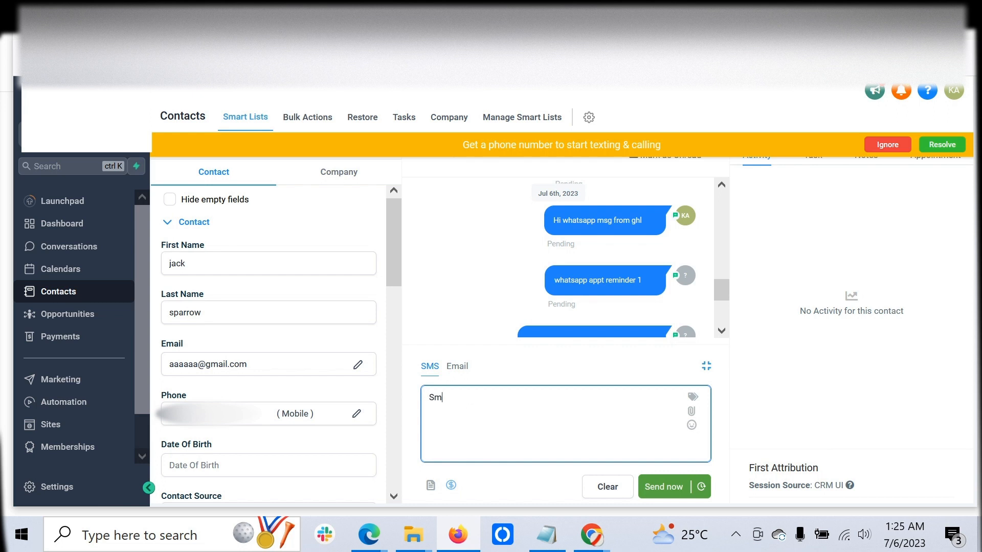
type("s replaced by whatsa")
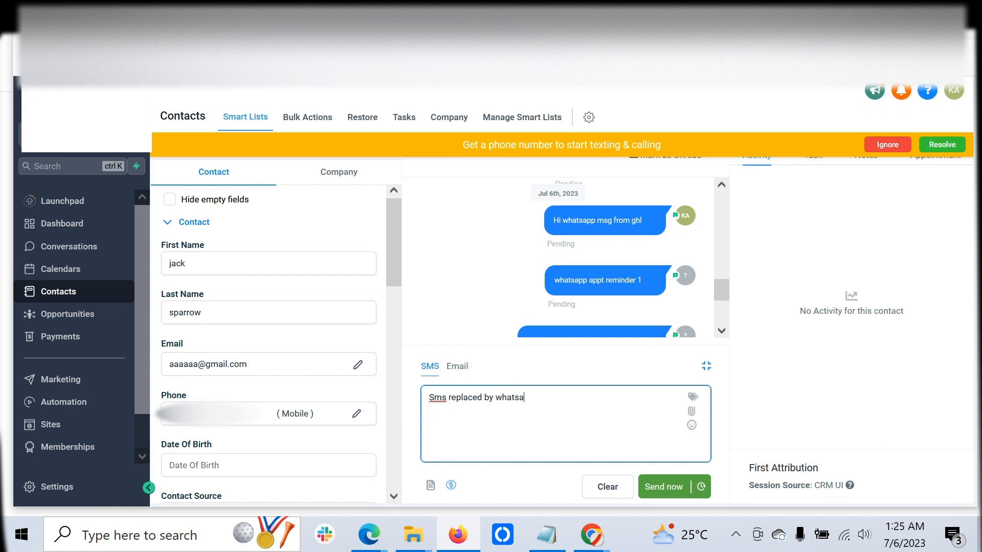
type("pp")
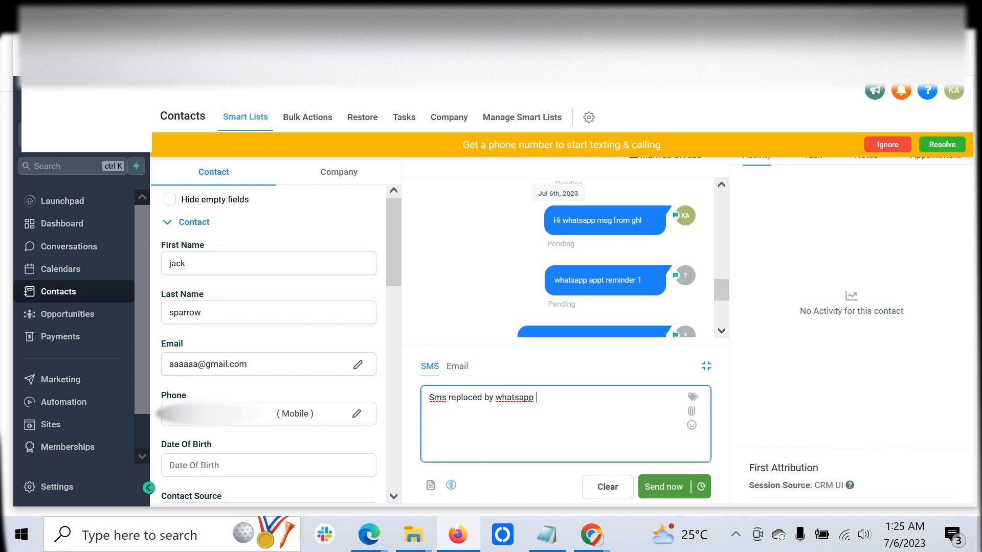
type("thanks")
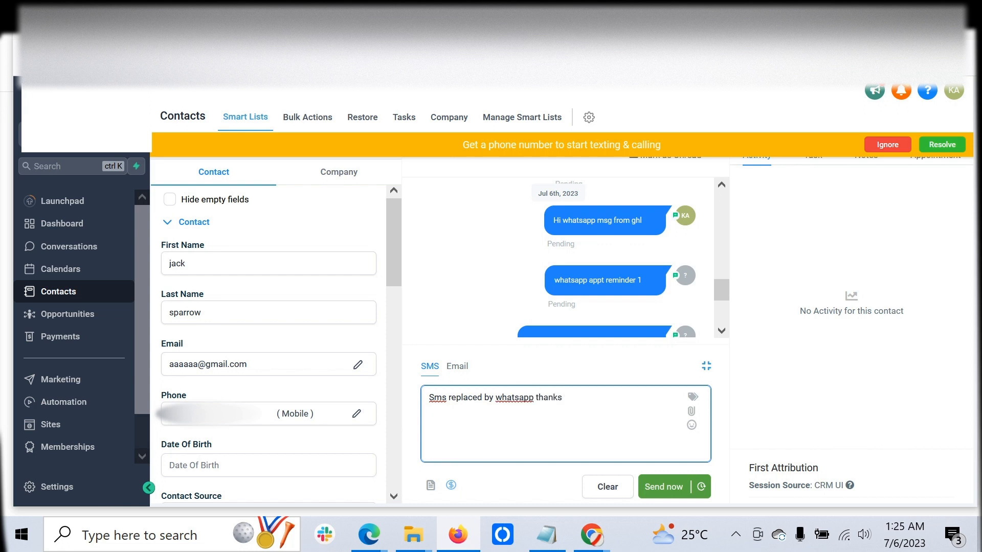
mouse_move(663, 486)
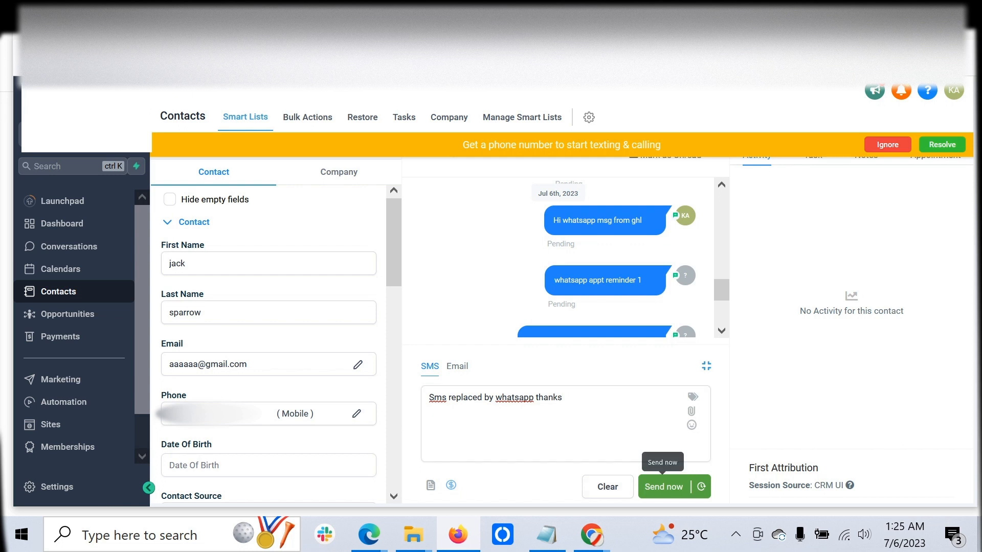
left_click(663, 487)
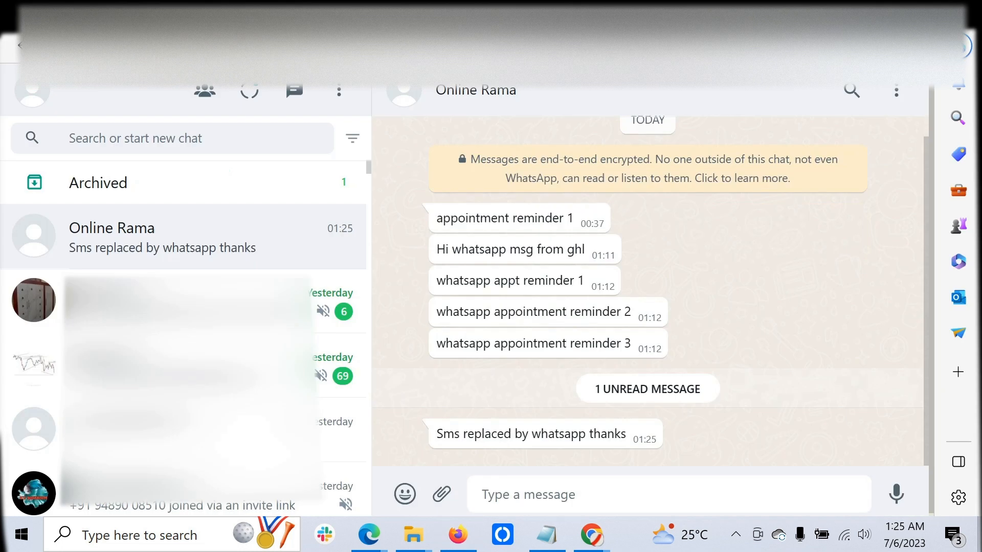
Scroll up the WhatsApp chat to view the new message and earlier reminders
scroll("up", 3)
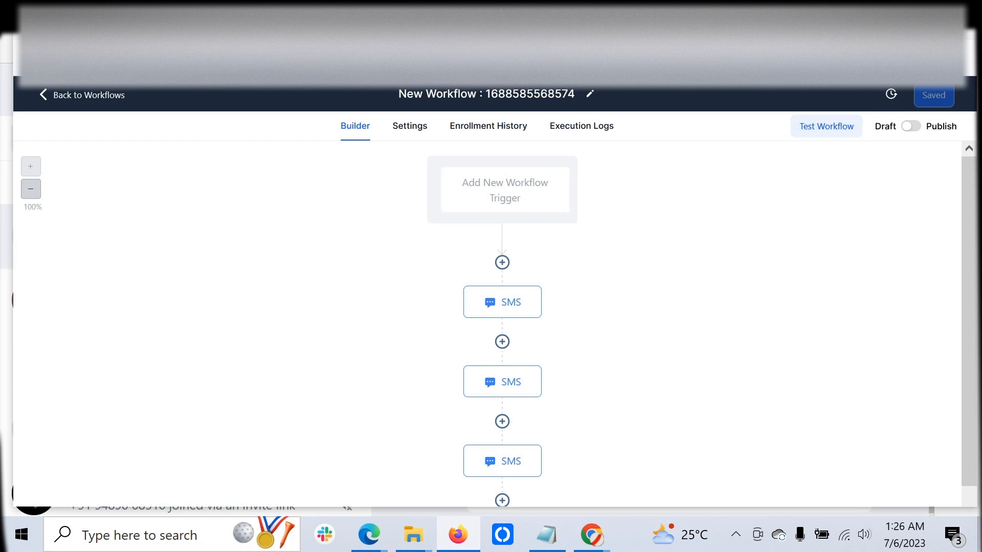
Change the first SMS step's reminder message number to 4 and save the action
left_click(502, 302)
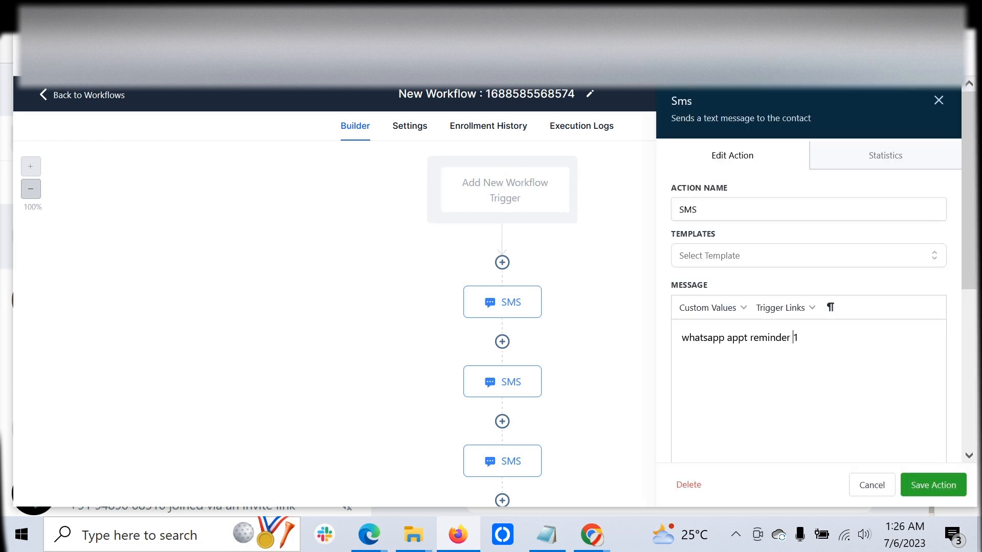
type("4")
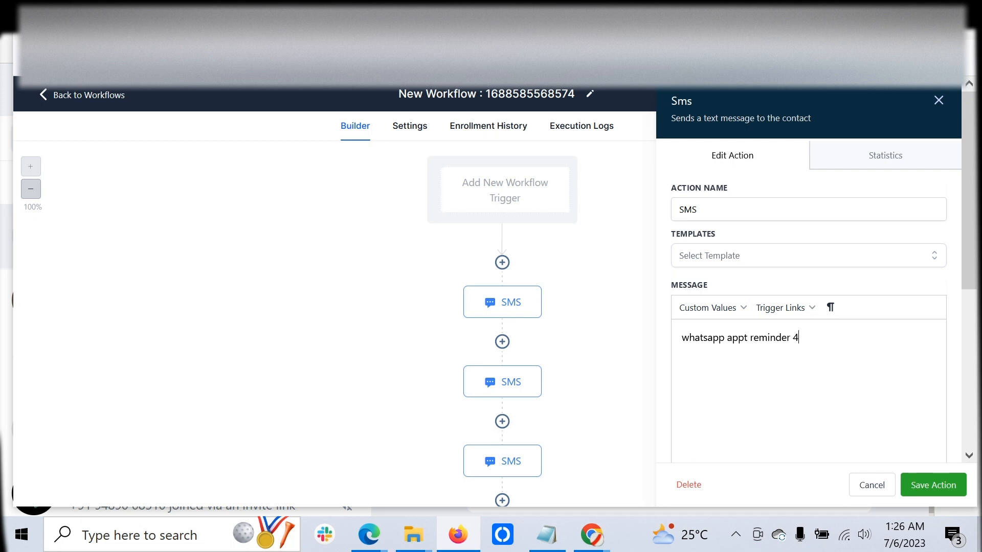
left_click(933, 485)
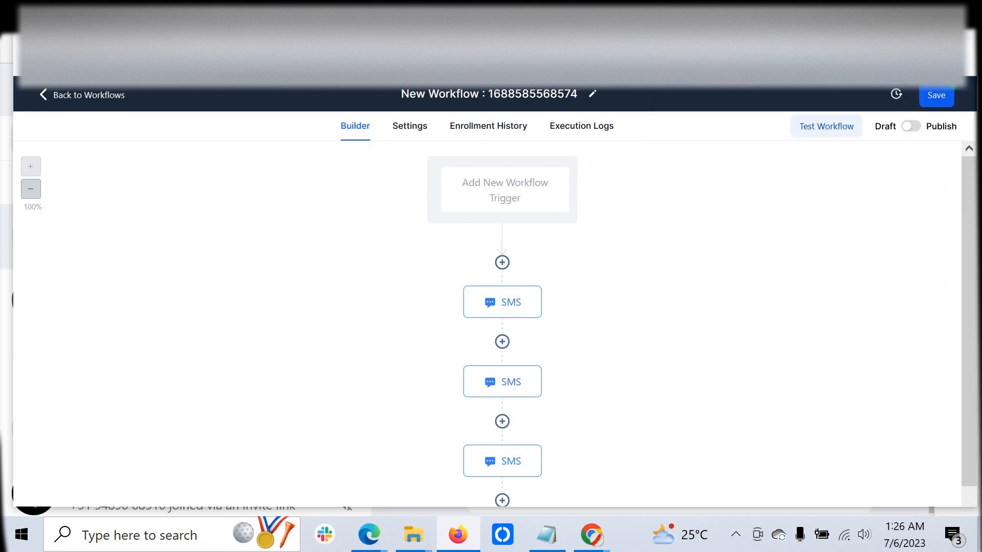
Edit the reminder message number again (typing 5, 3) and save the workflow
left_click(501, 302)
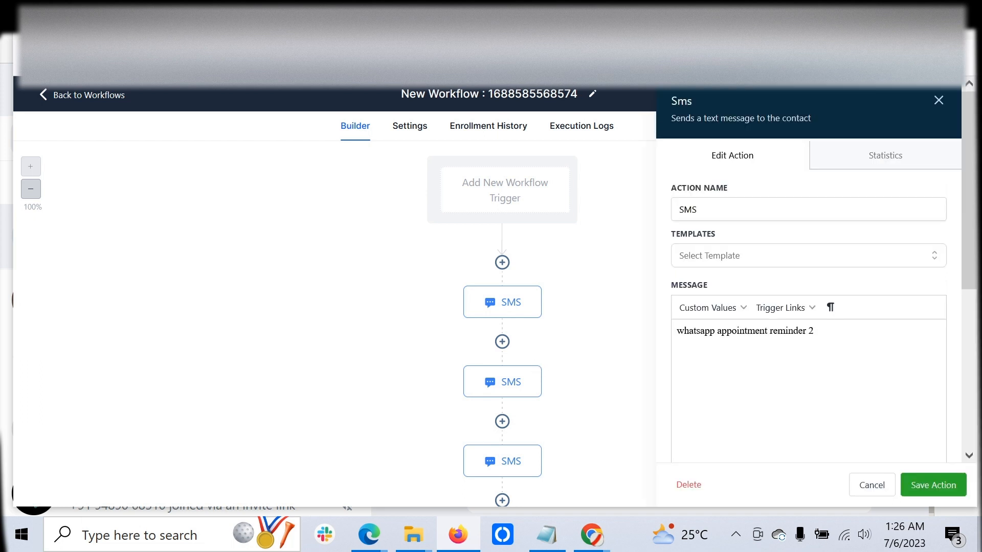
type("5")
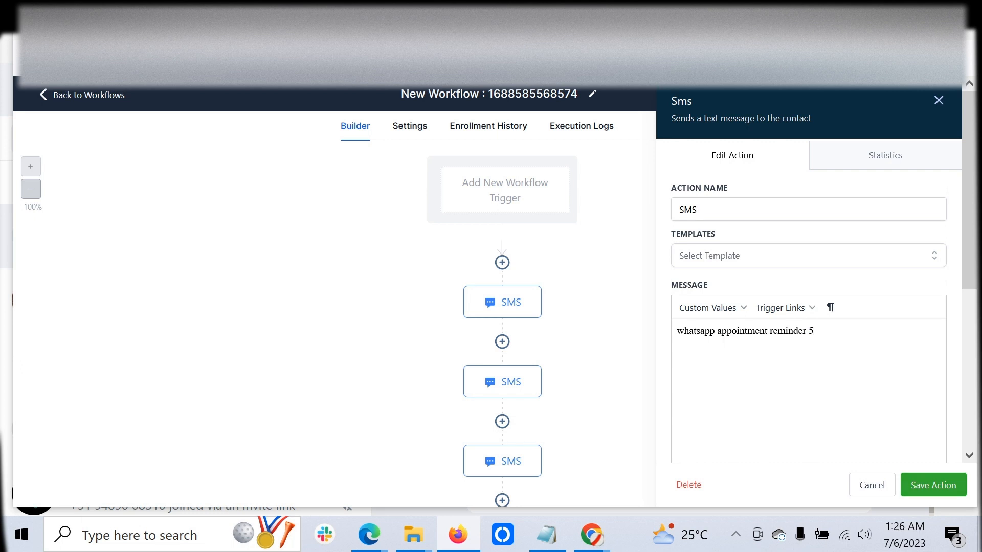
type("3")
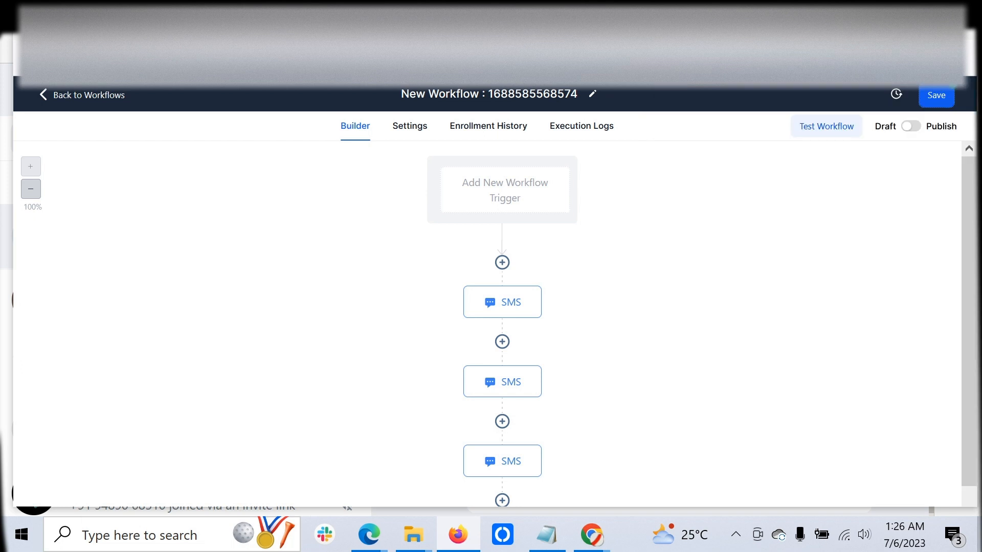
left_click(937, 95)
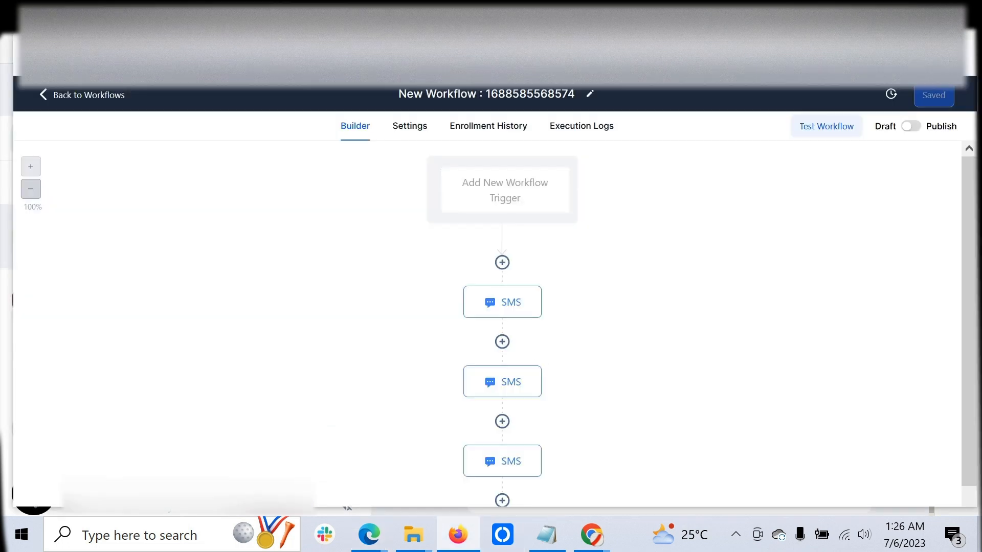
Run a workflow test with the sample contact selected
left_click(825, 125)
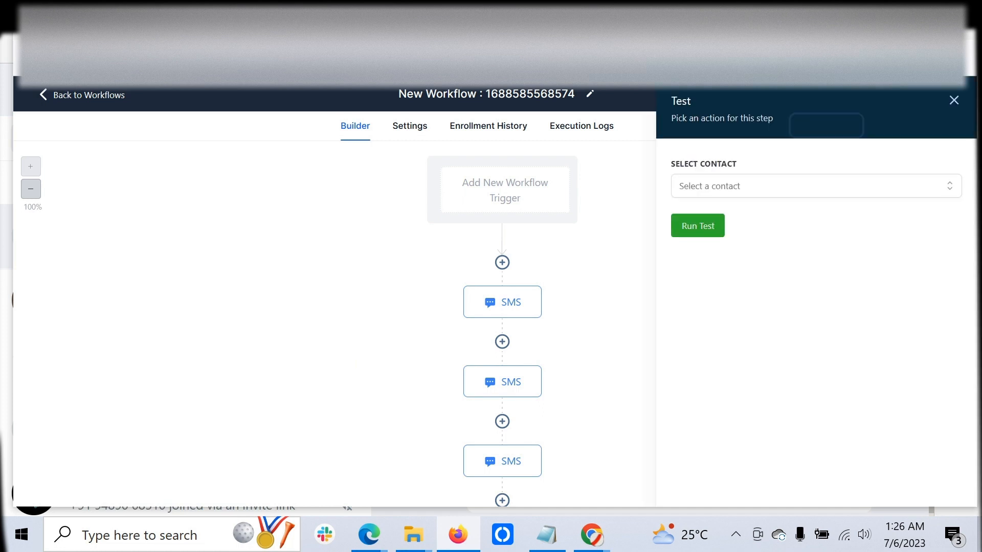
left_click(815, 186)
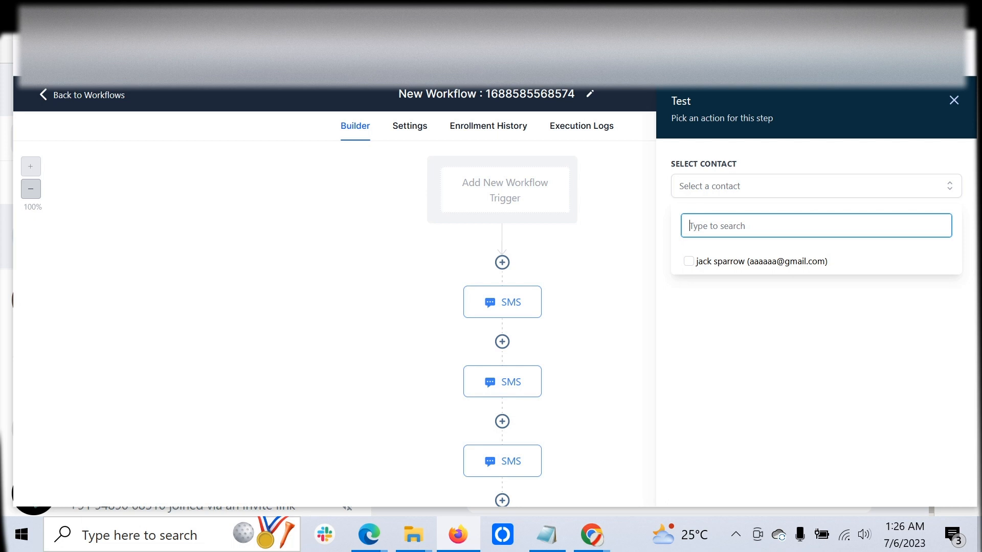
left_click(689, 261)
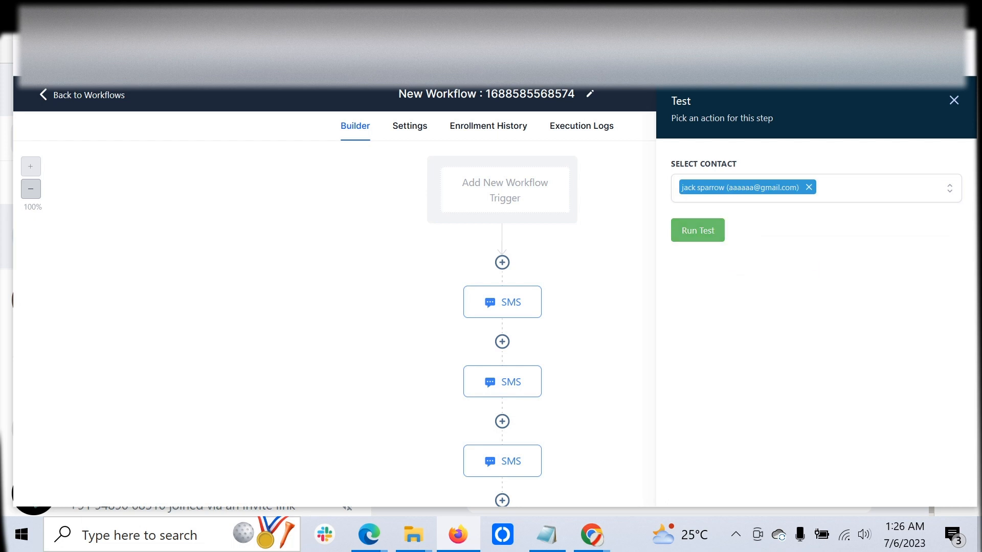
left_click(953, 100)
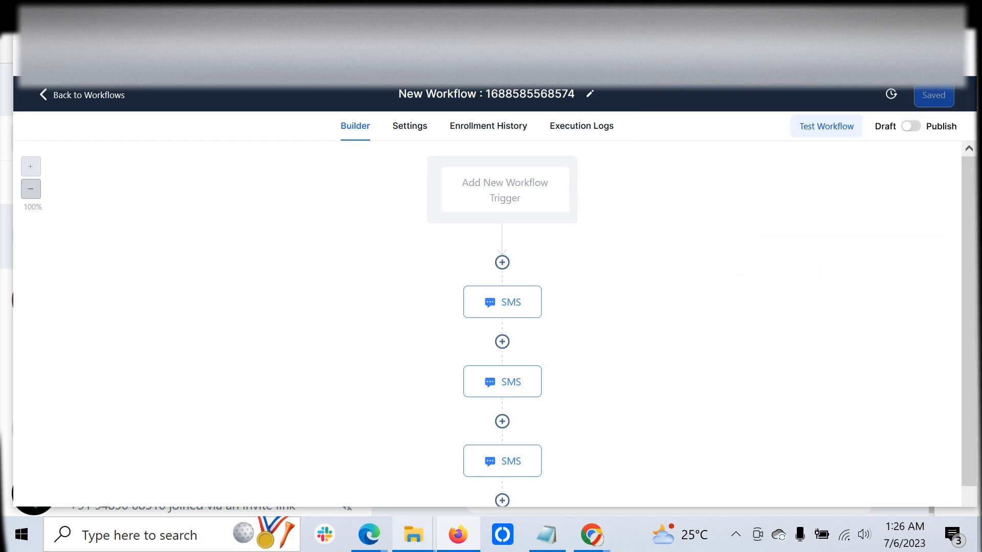
mouse_move(369, 535)
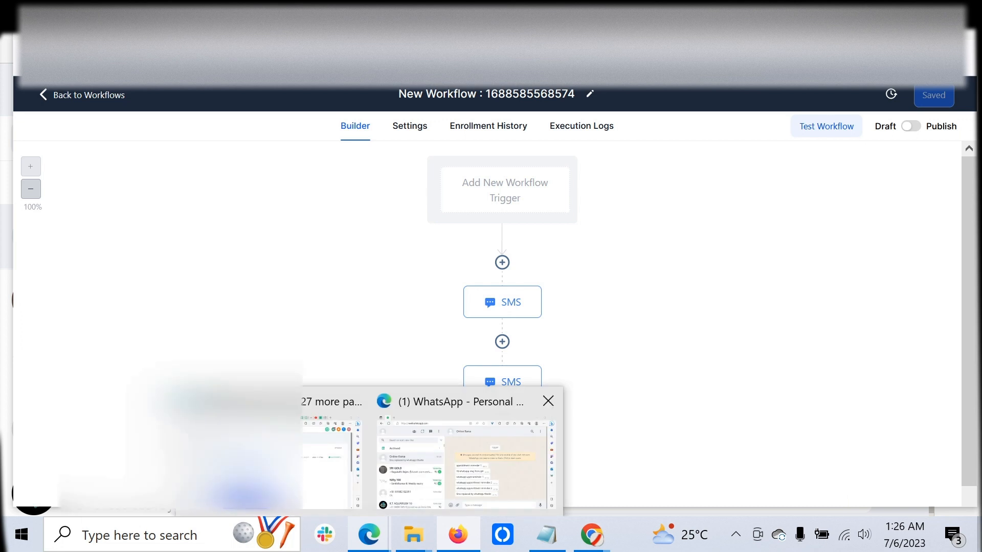
left_click(466, 454)
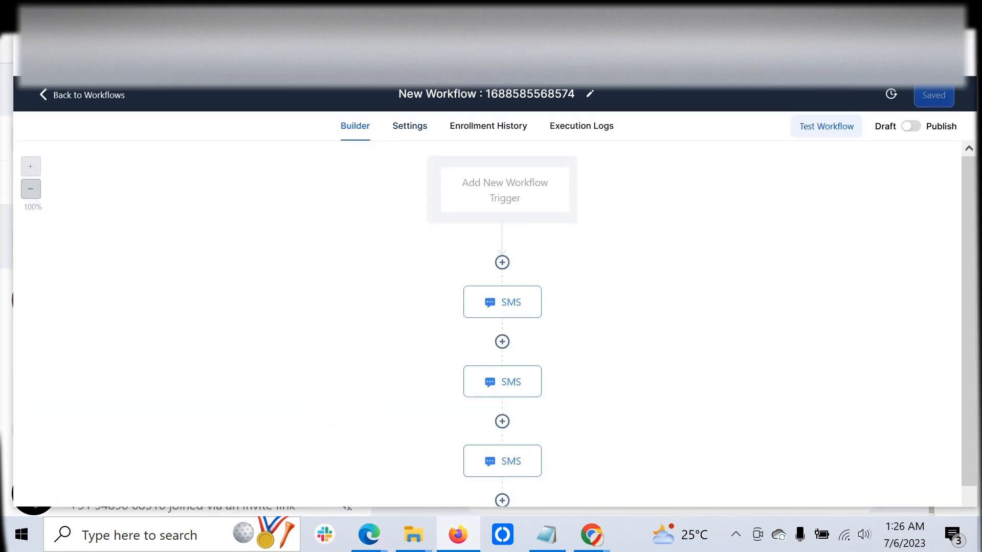
Turn on Allow re-entry in the workflow settings and save
left_click(410, 126)
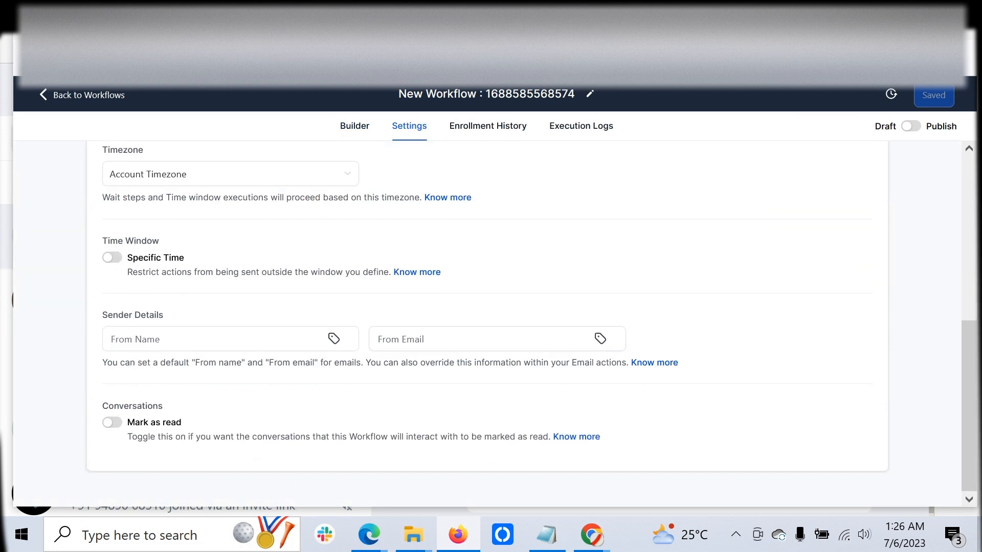
scroll("up", 3)
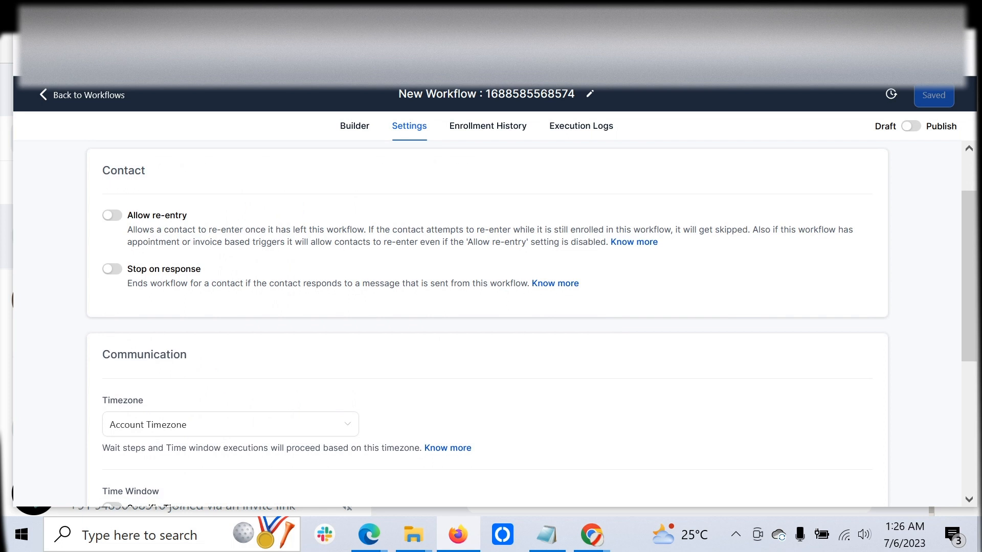
left_click(112, 215)
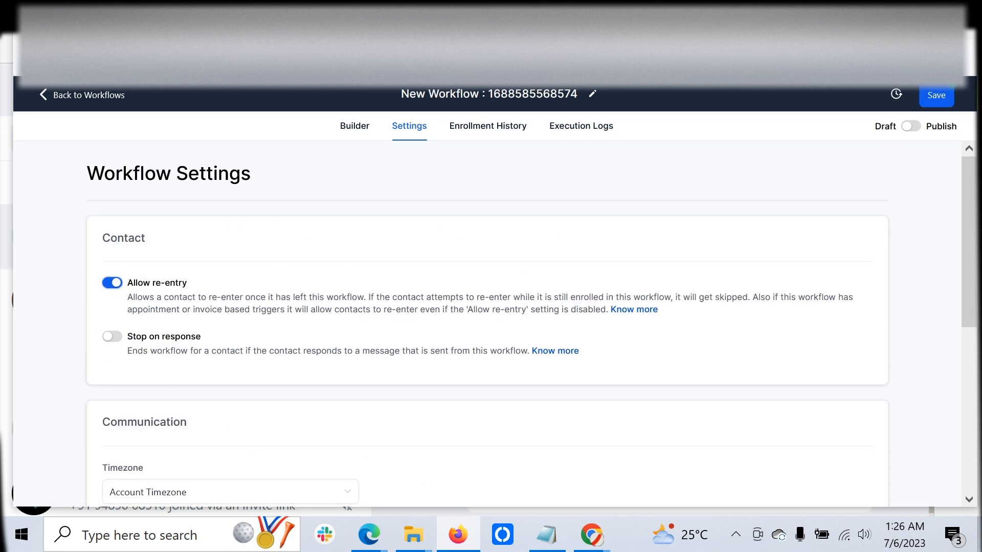
left_click(937, 95)
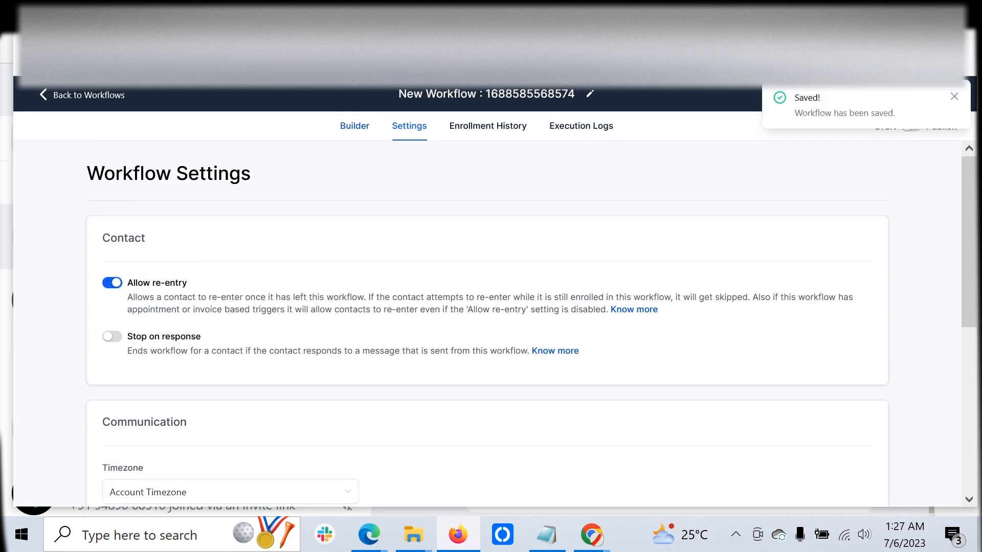
Rerun the workflow test for the sample contact
left_click(354, 126)
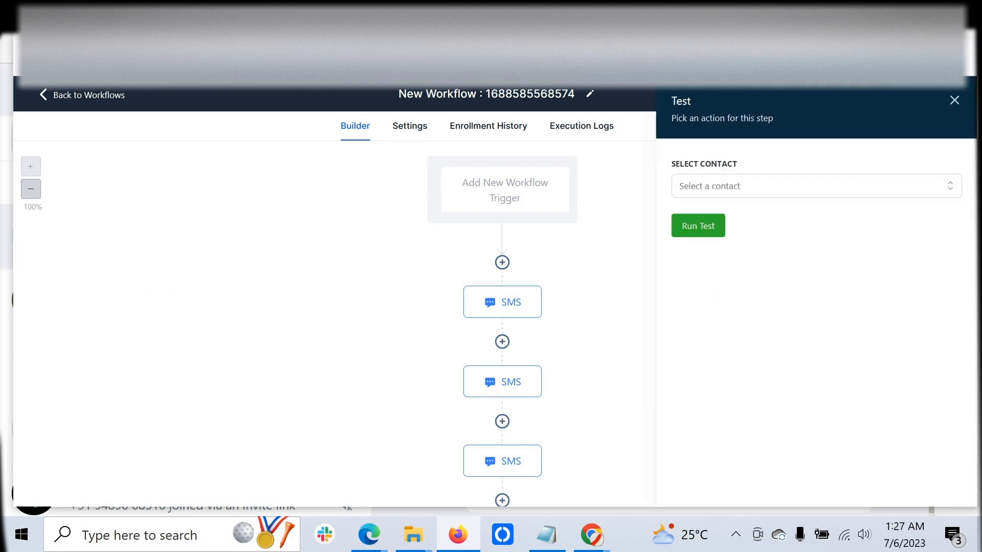
left_click(814, 186)
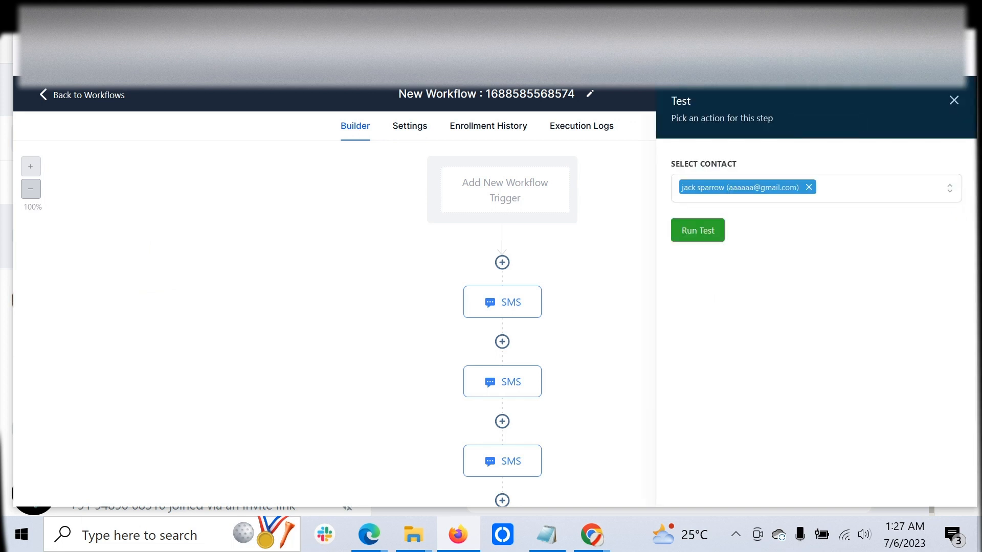
left_click(952, 101)
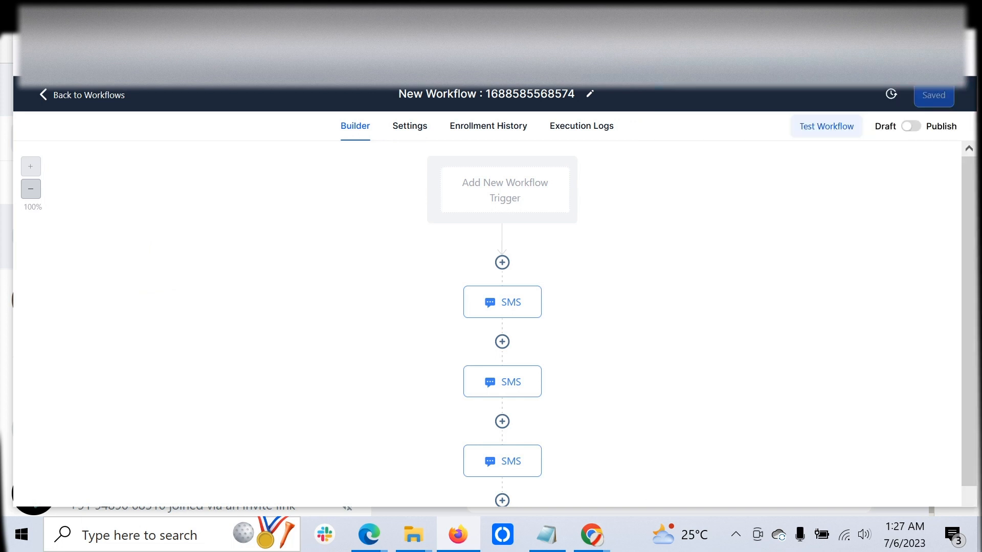